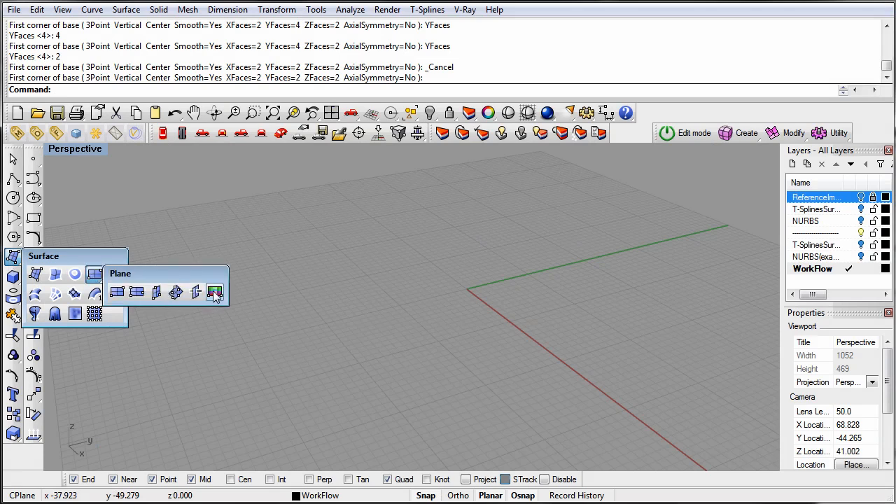
mouse_move(215, 293)
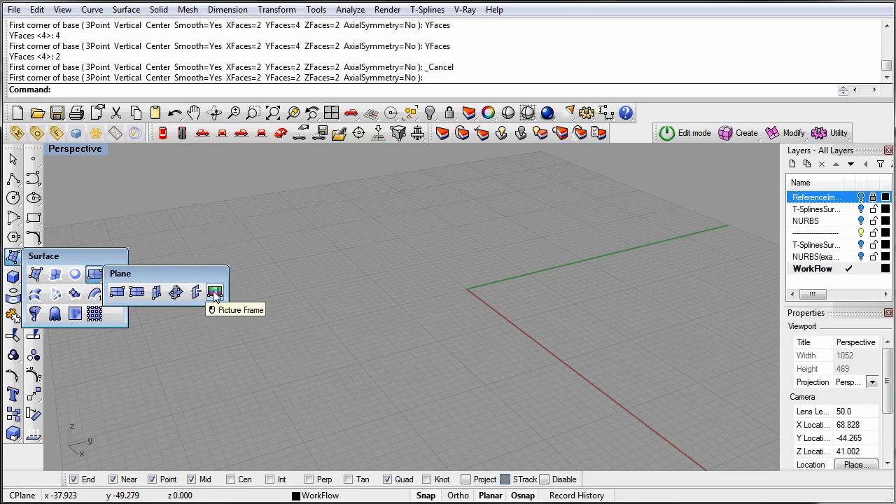
Place the RemoteTop and side reference pictures as picture frames, the side one upright.
left_click(214, 292)
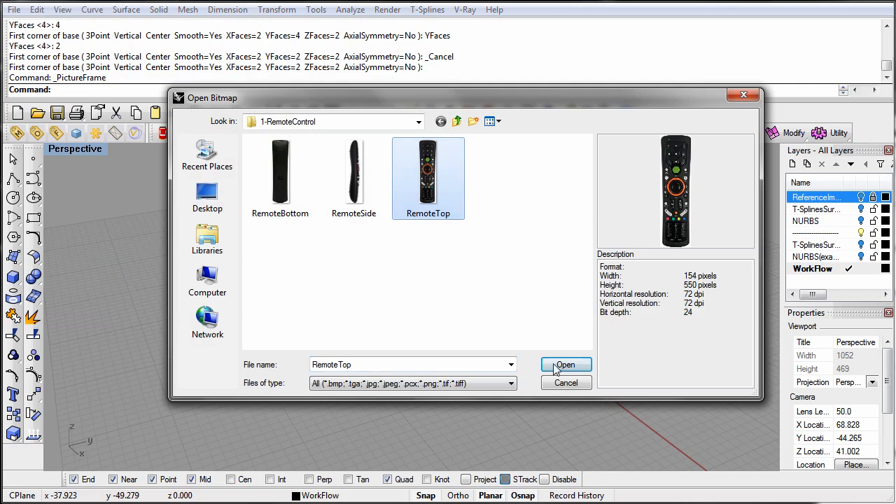
left_click(566, 364)
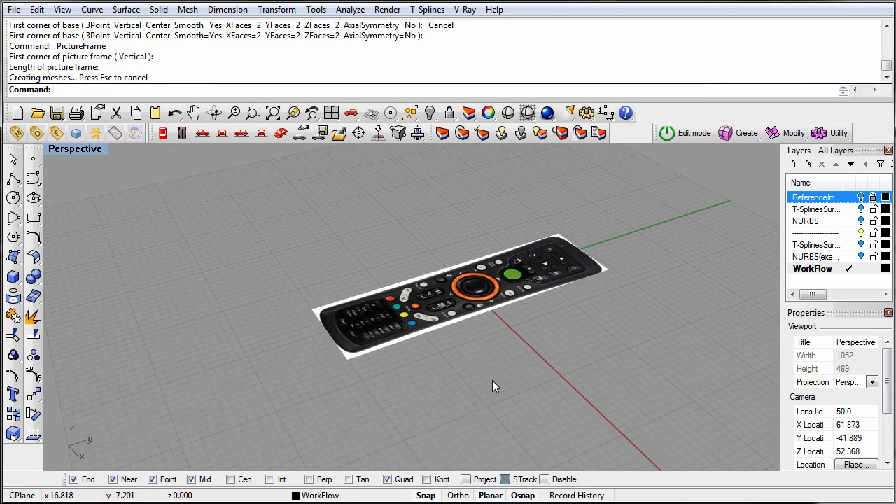
key("Delete")
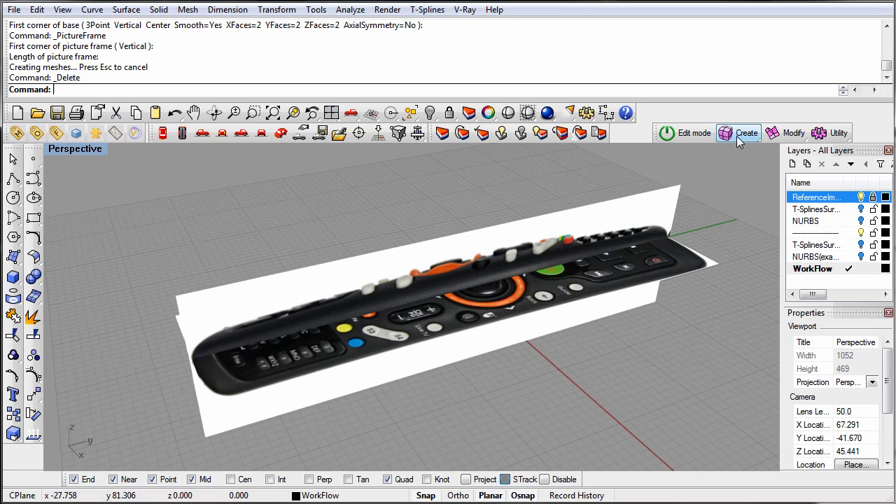
Save and start a T-Splines box with YFaces=4 and X-axis symmetry on.
left_click(739, 133)
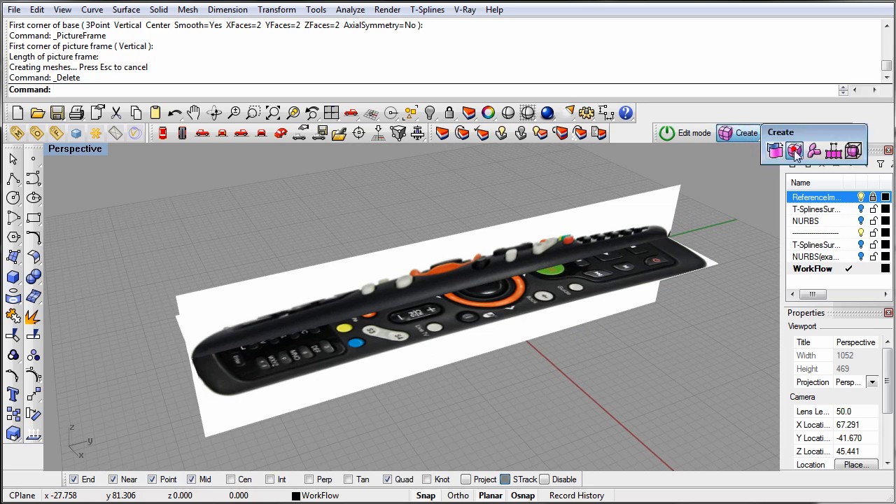
left_click(358, 133)
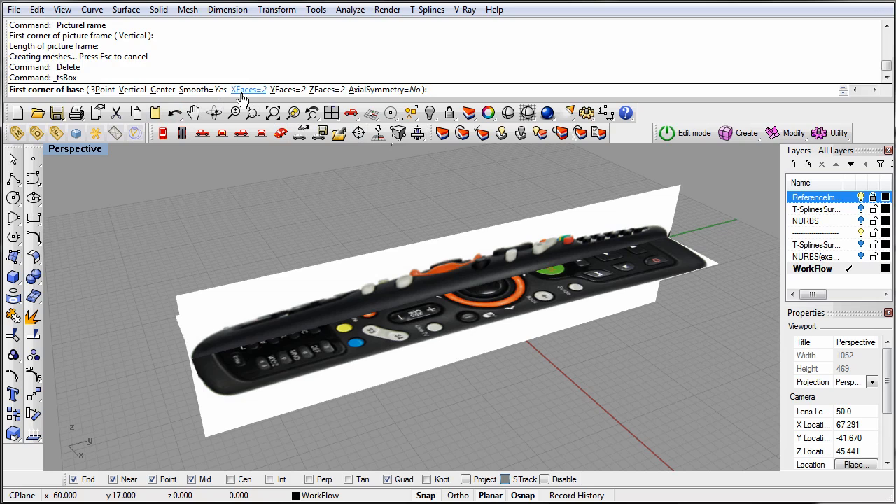
mouse_move(306, 94)
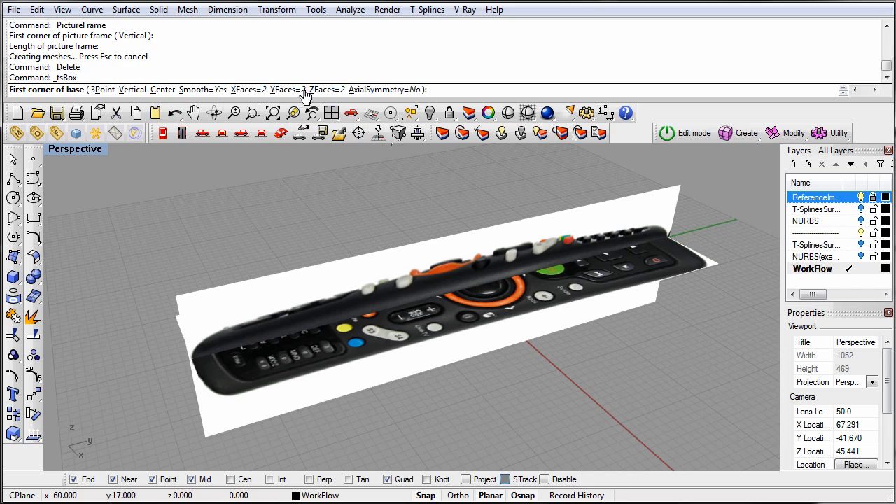
mouse_move(245, 89)
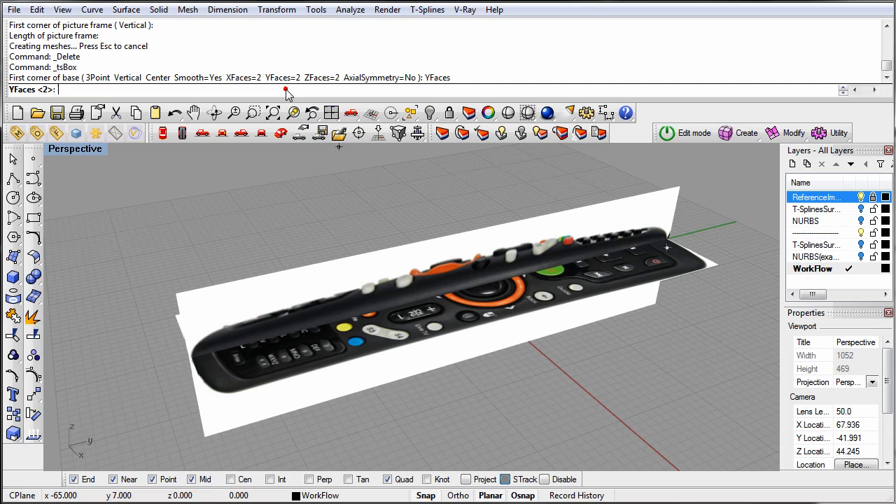
type("4")
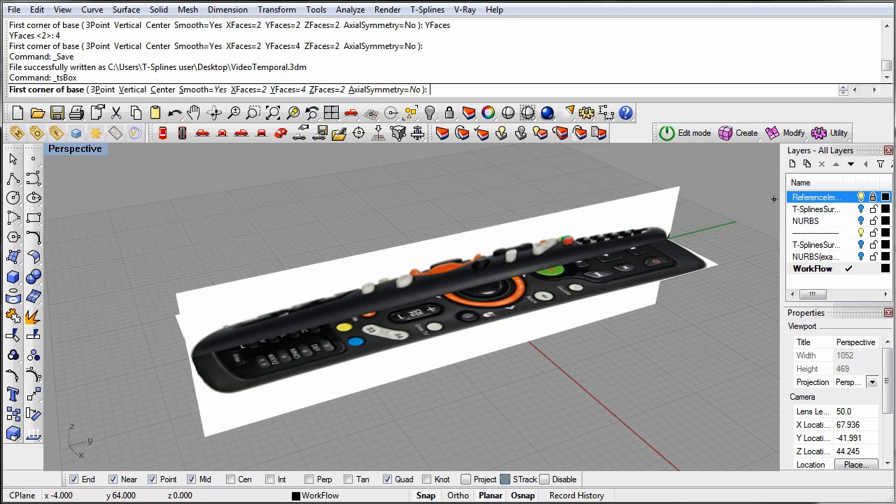
mouse_move(730, 102)
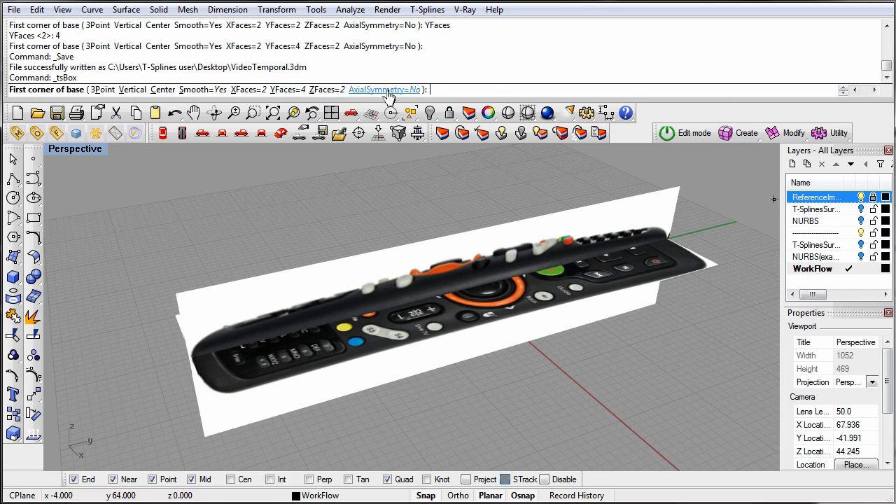
left_click(384, 90)
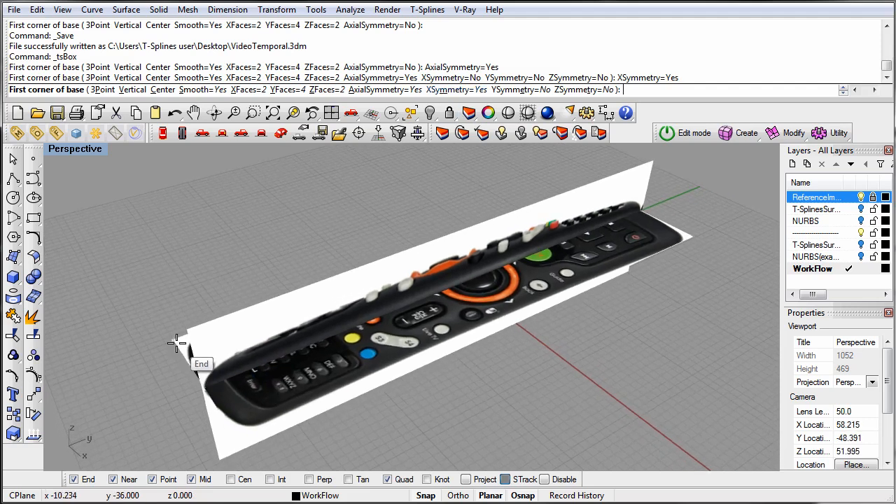
Snap the box corners to the picture frame's ends, orbit to check, and enable edit mode.
left_click(176, 341)
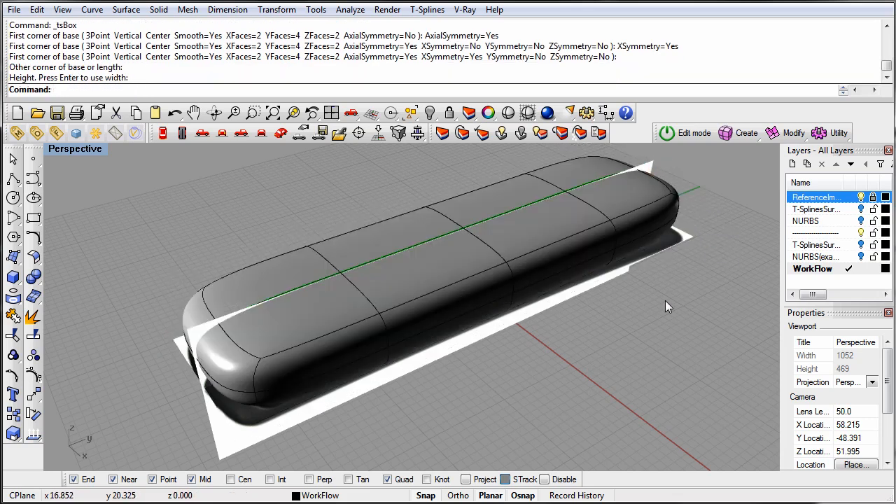
left_click_drag(665, 306, 626, 303)
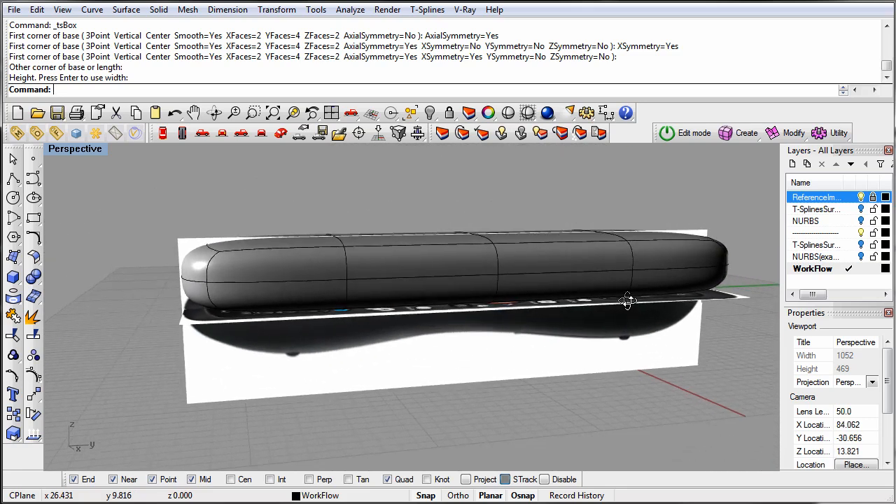
left_click(694, 133)
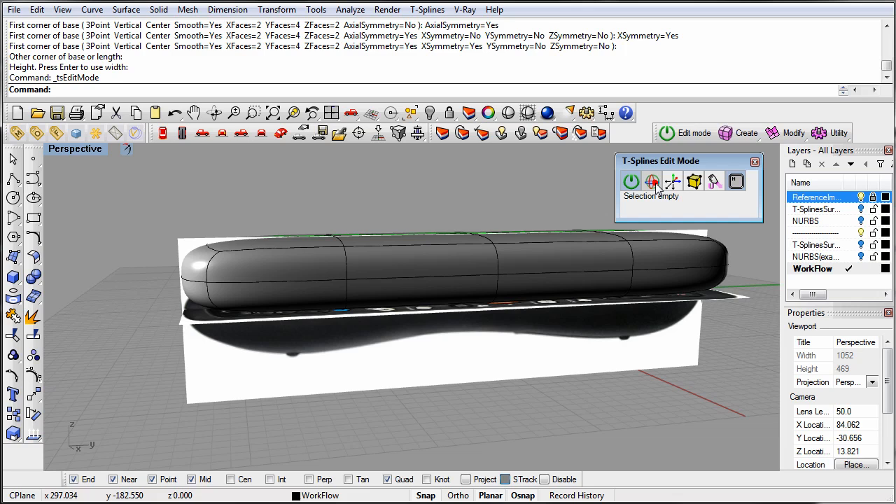
Frame the box in the Right view and select a bottom control vertex.
left_click(650, 181)
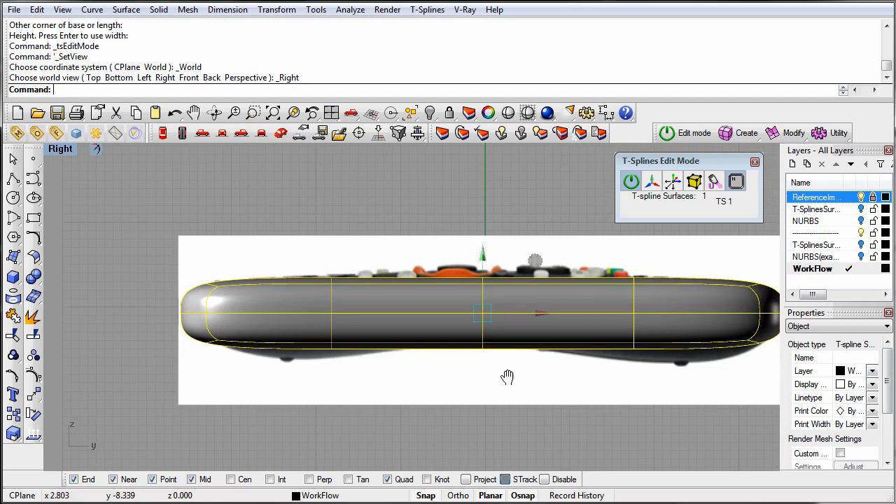
left_click_drag(506, 377, 468, 424)
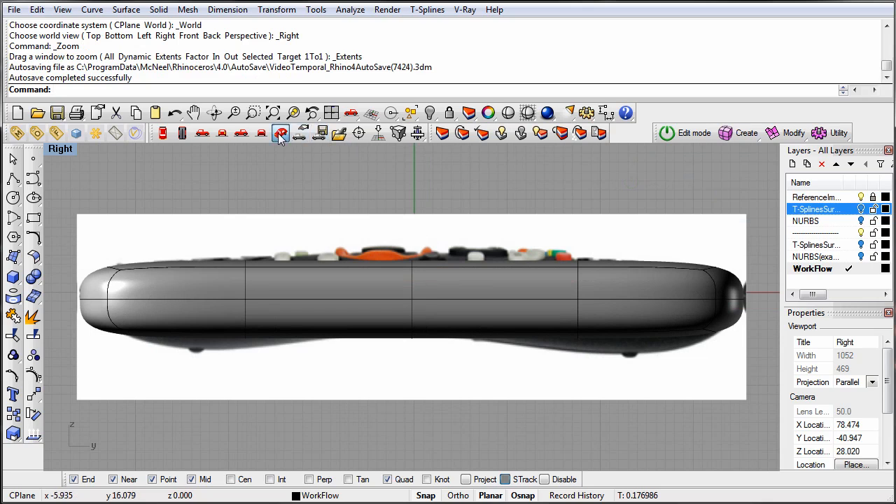
left_click(274, 113)
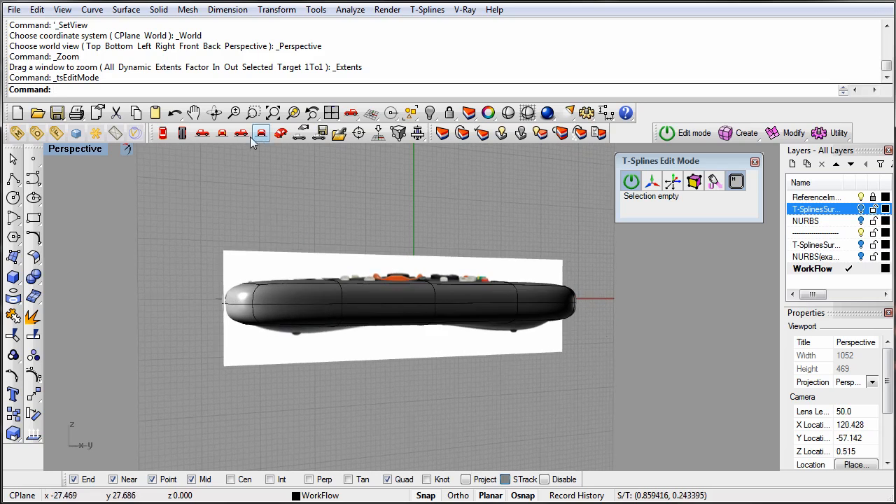
left_click(260, 133)
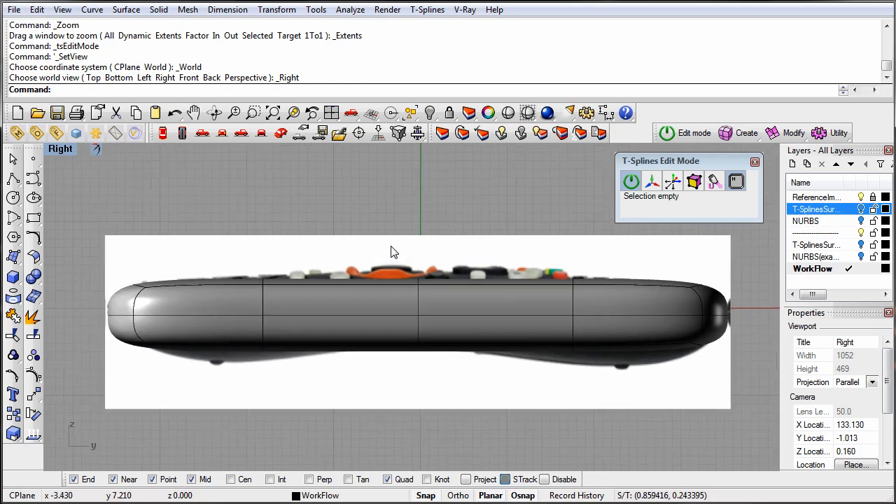
left_click(261, 351)
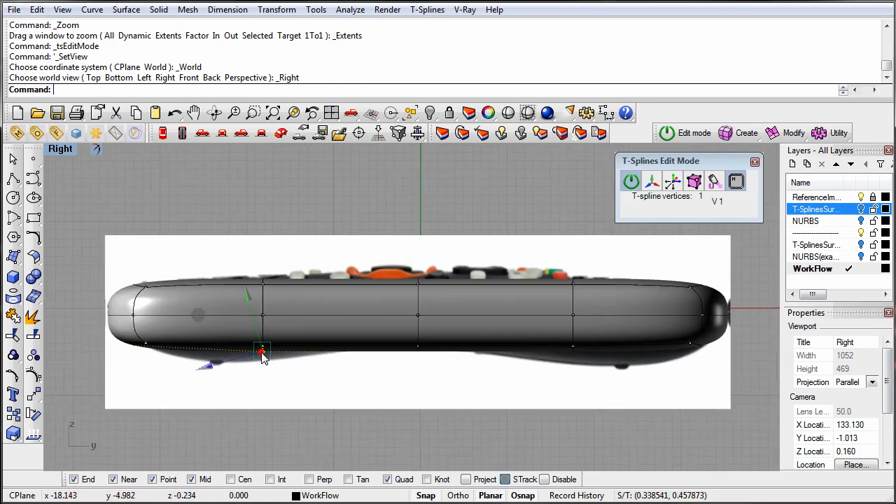
Drag box vertices to the remote's curved outline, then pick the three right-end points.
left_click(714, 181)
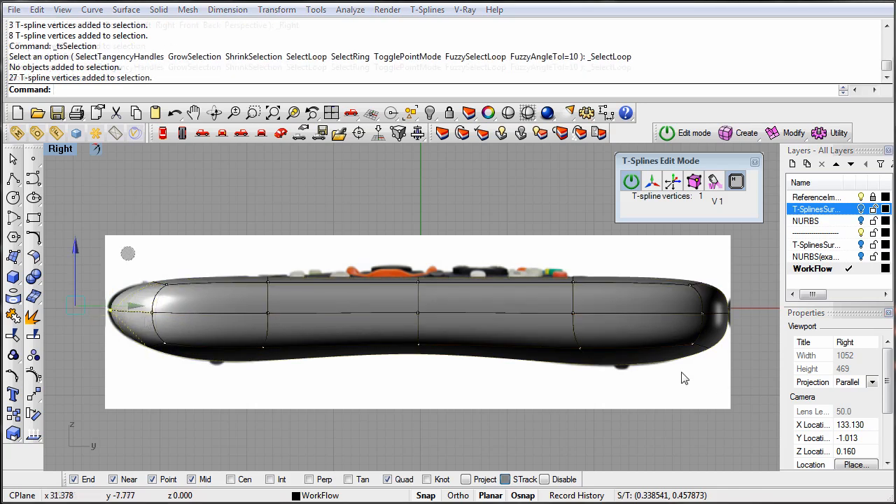
left_click(728, 283)
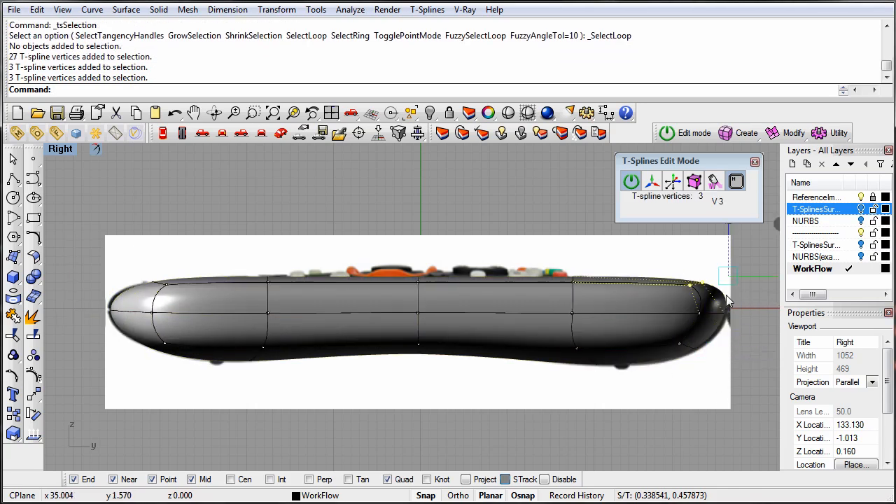